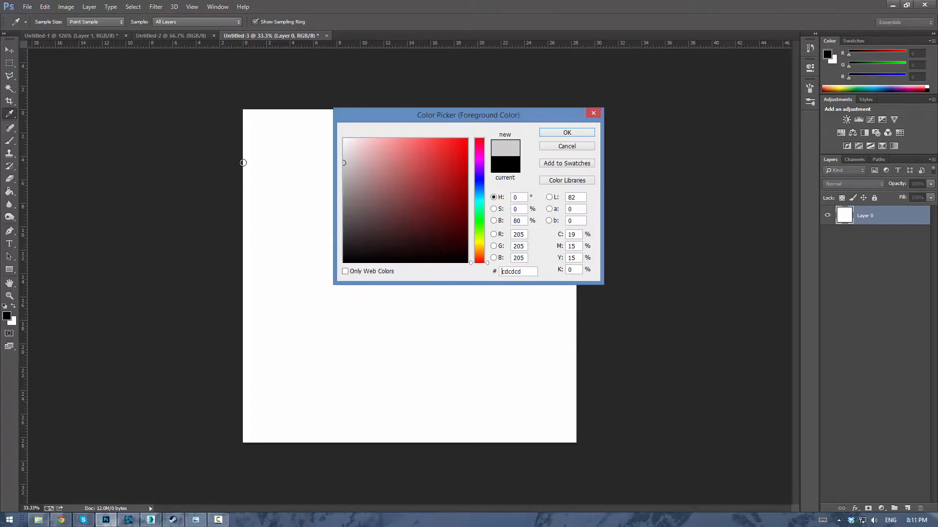
Confirm the brush colour before sketching the irregular stone outlines on the square canvas
click(565, 132)
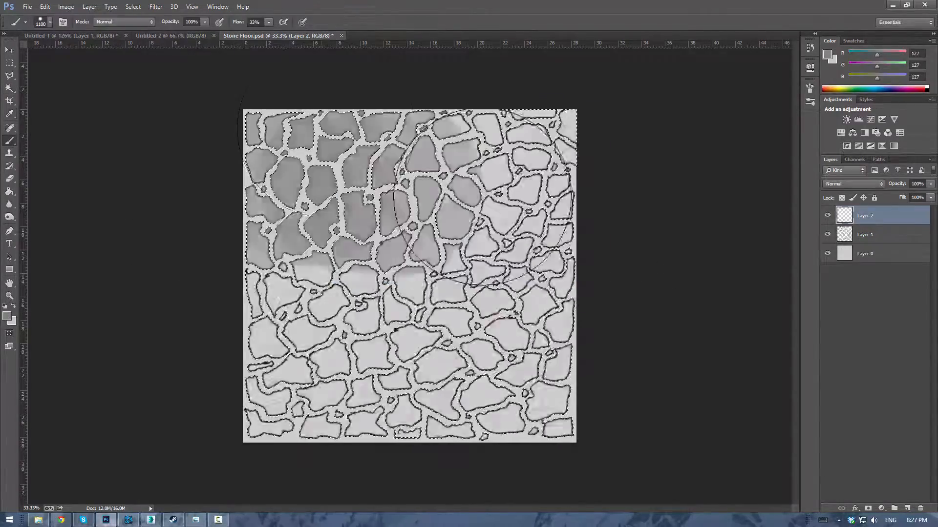
Select the stones, mask and duplicate the layer, dismissing the selection-edges warning
click(864, 234)
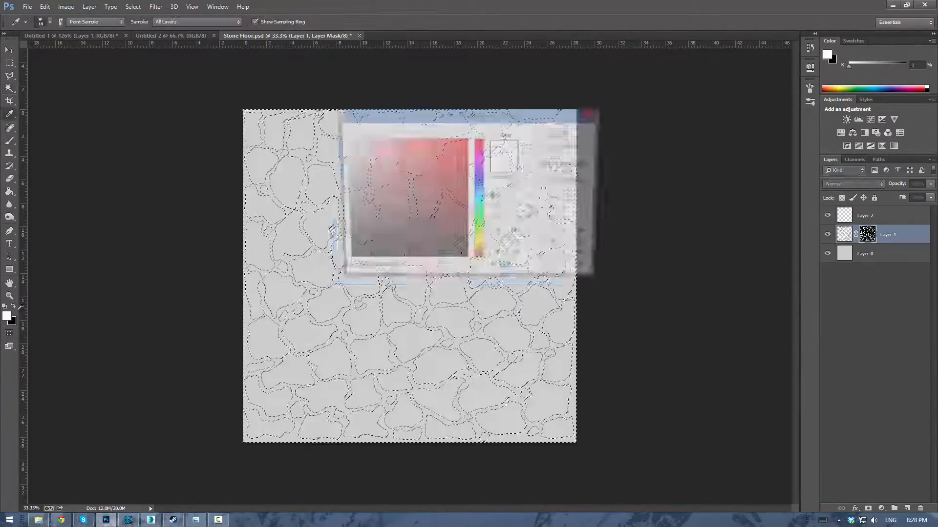
right_click(868, 234)
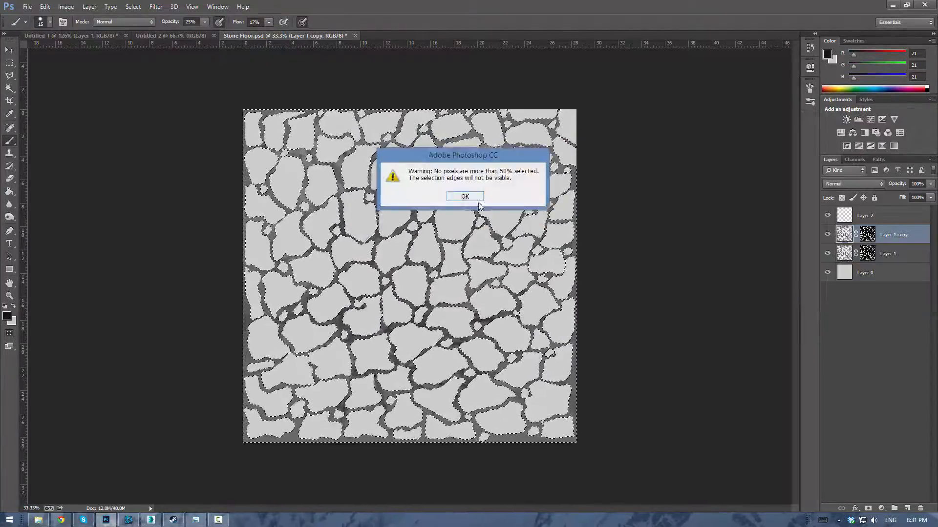
click(465, 196)
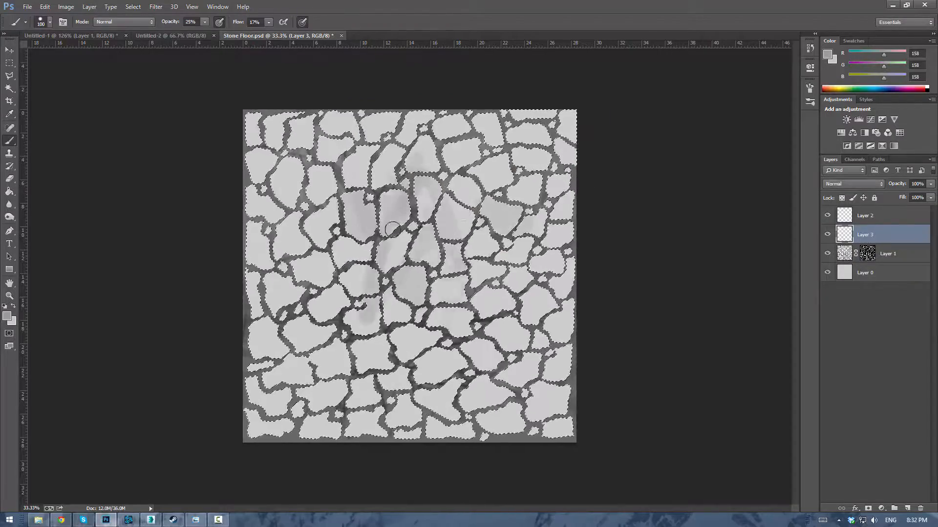
Choose a mid grey in the Color Picker for brushing low-opacity shading onto the stones
click(9, 314)
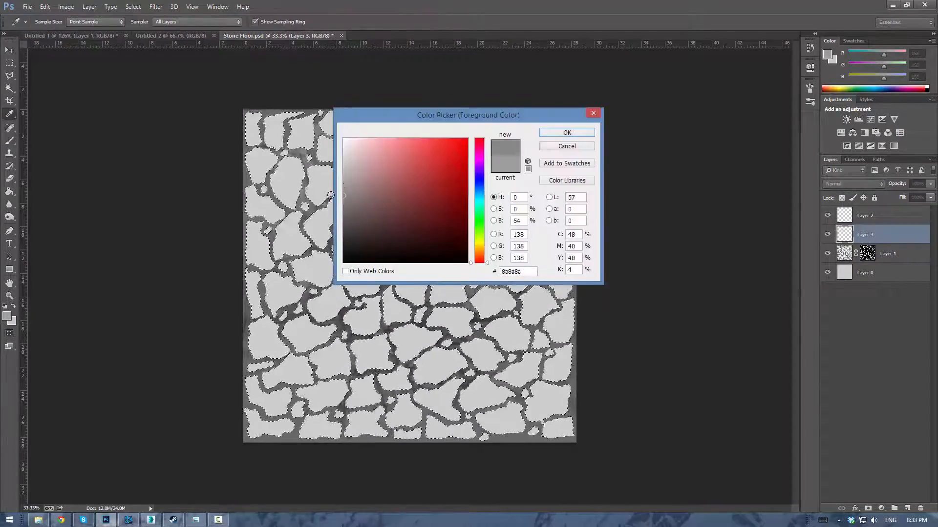
click(566, 132)
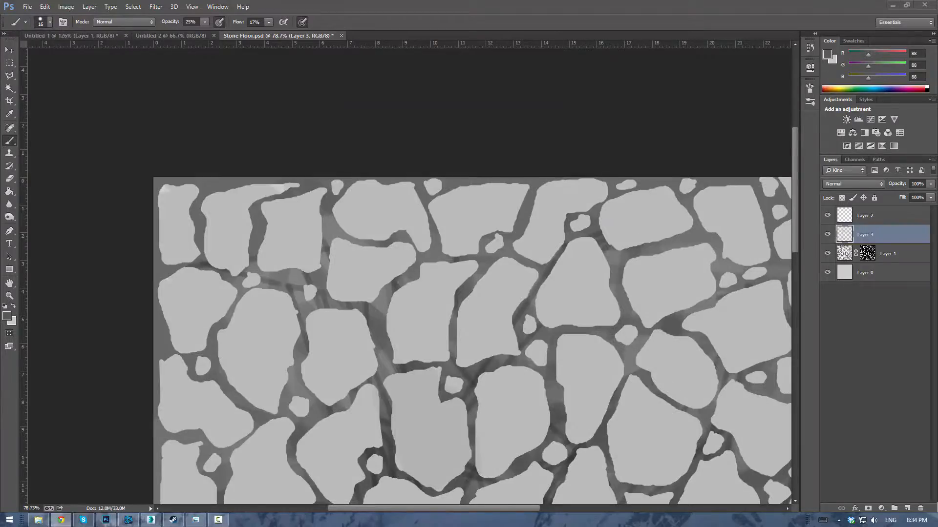
click(9, 311)
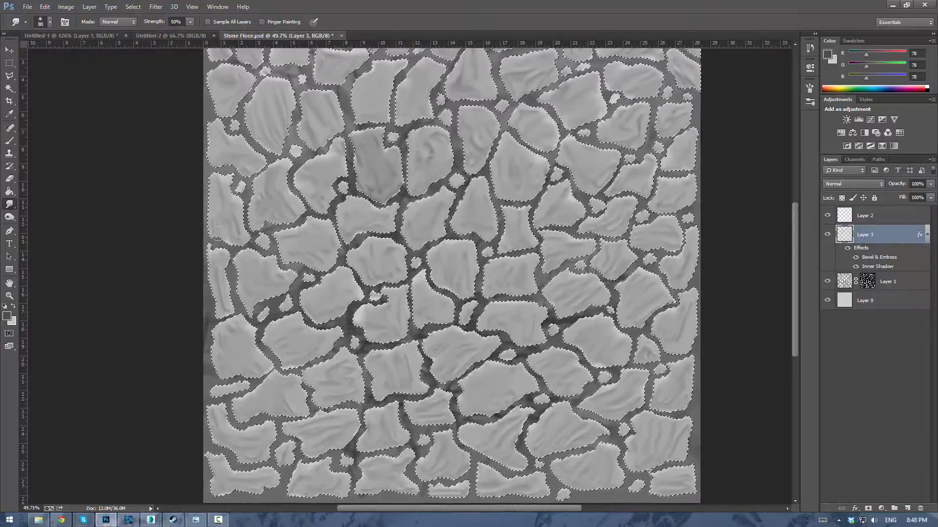
Pick a grey, add the dark base layer and reorder layers, then switch to 3ds Max
click(9, 307)
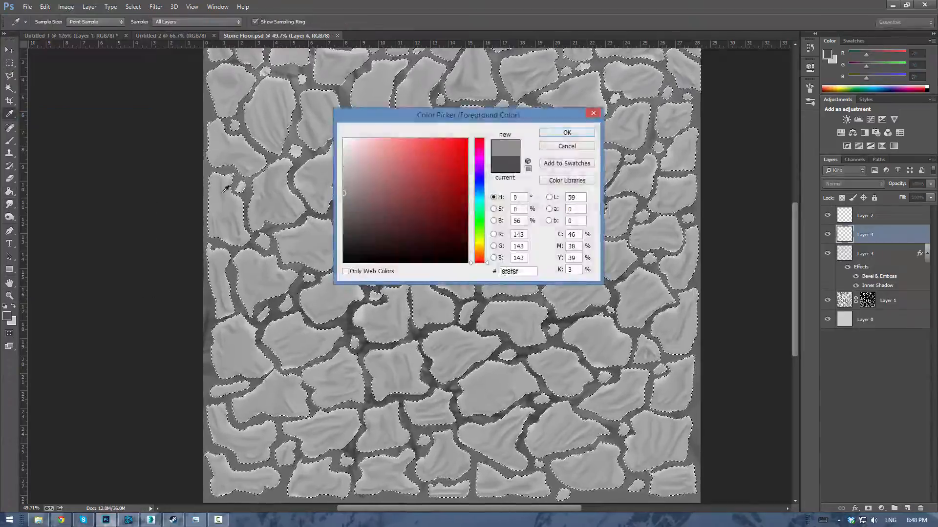
click(565, 132)
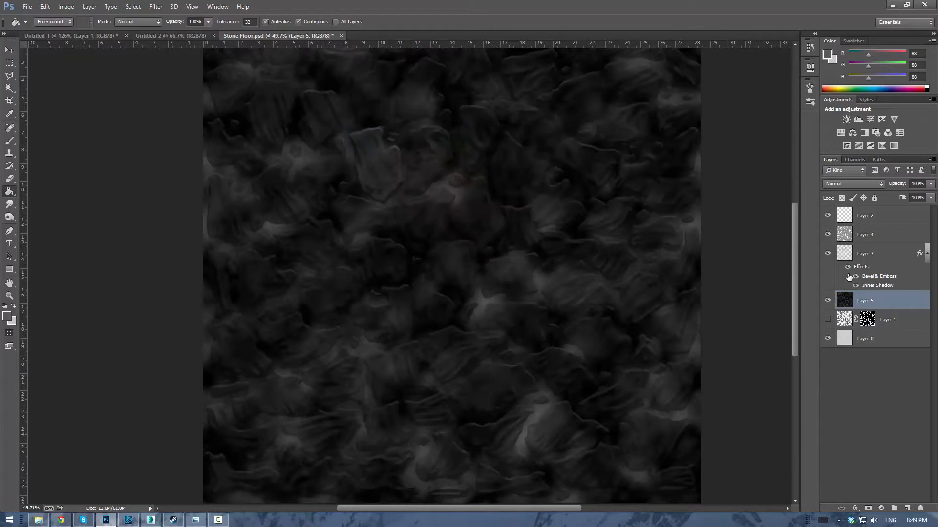
click(865, 235)
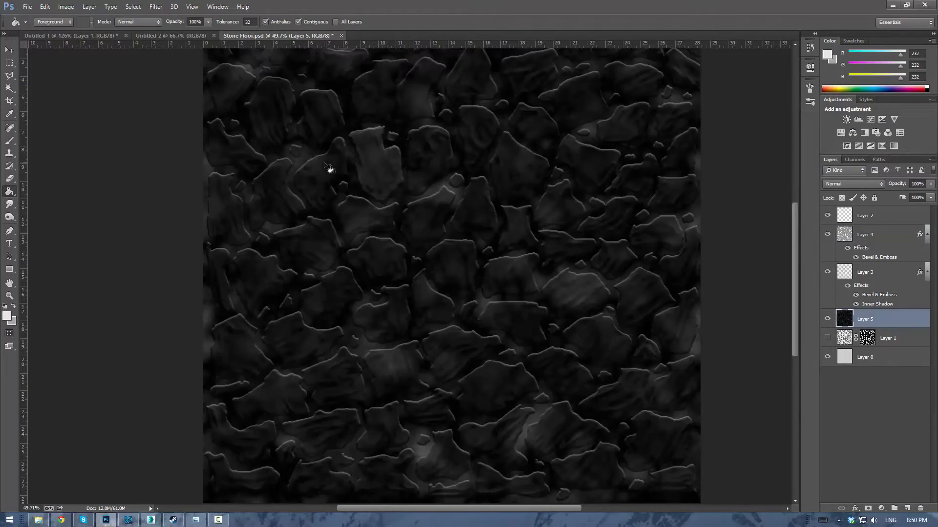
click(827, 318)
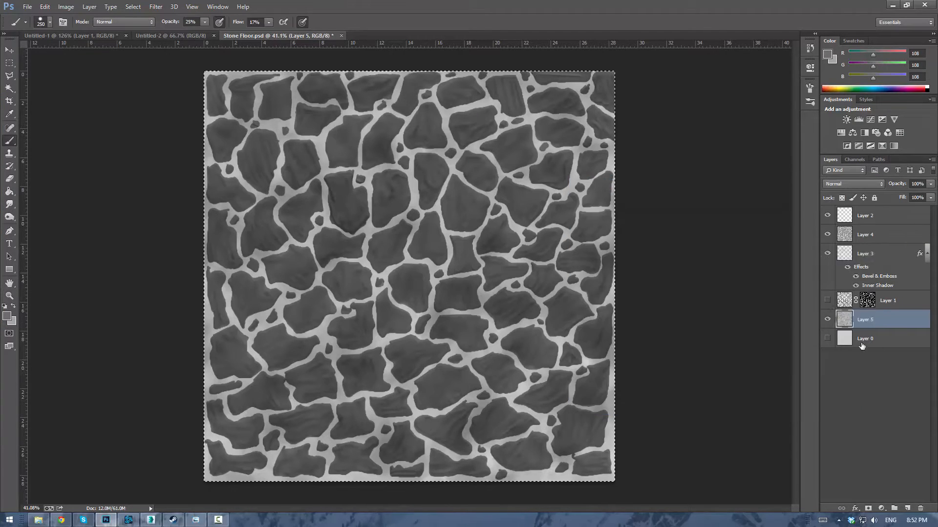
click(127, 519)
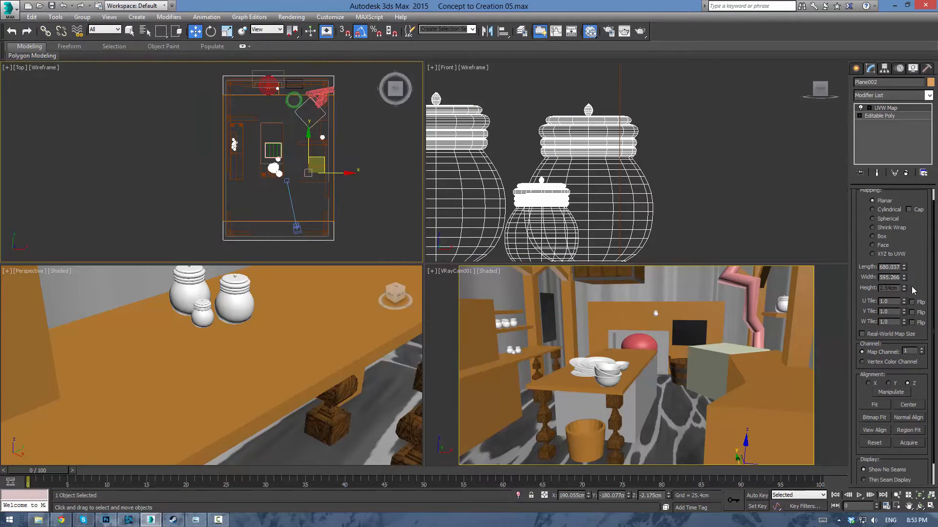
Add a UVW Map modifier to the kitchen floor plane from its right-click menu
right_click(886, 116)
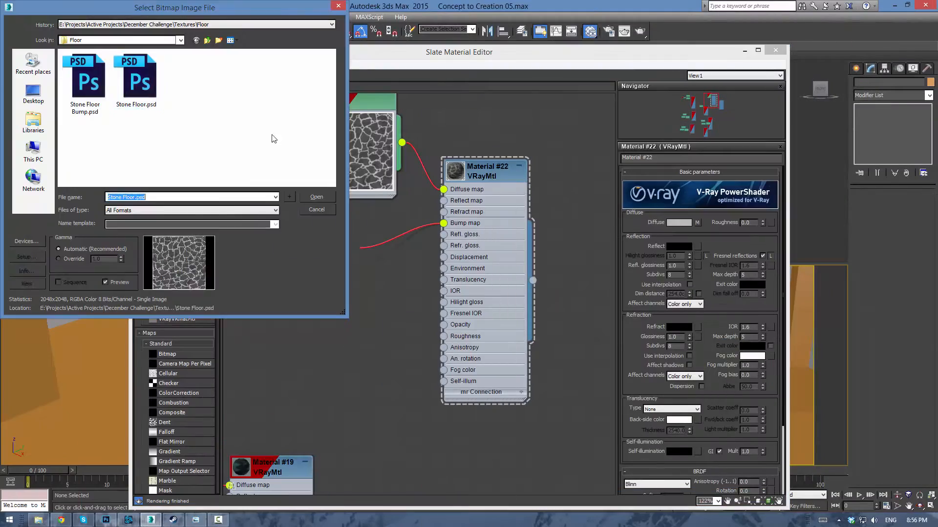
Load Stone Floor.psd as the floor bitmap, close the Slate Material Editor and start the V-Ray render
click(316, 197)
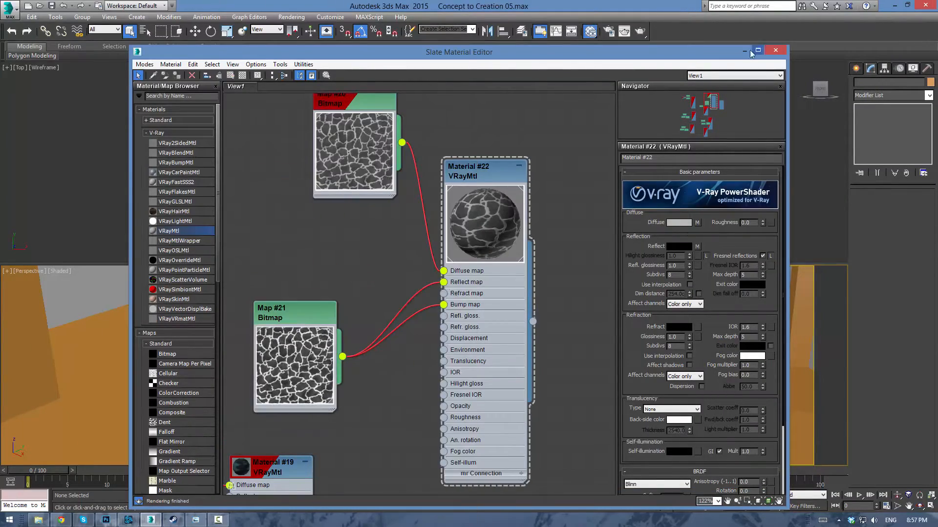
click(775, 50)
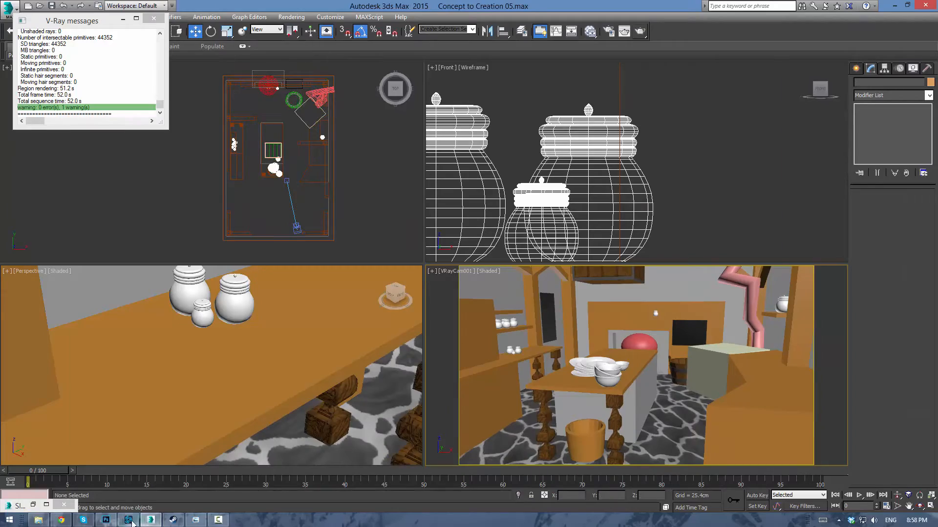
click(106, 519)
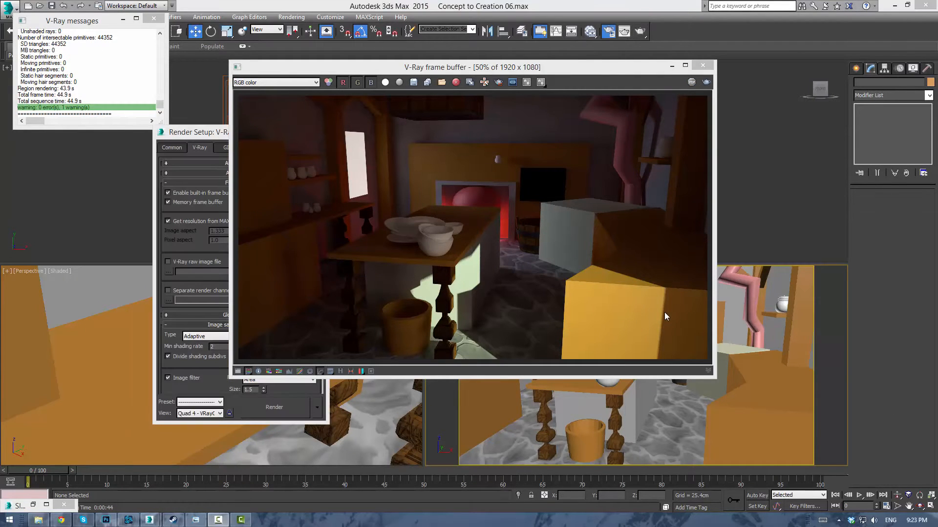
mouse_move(126, 192)
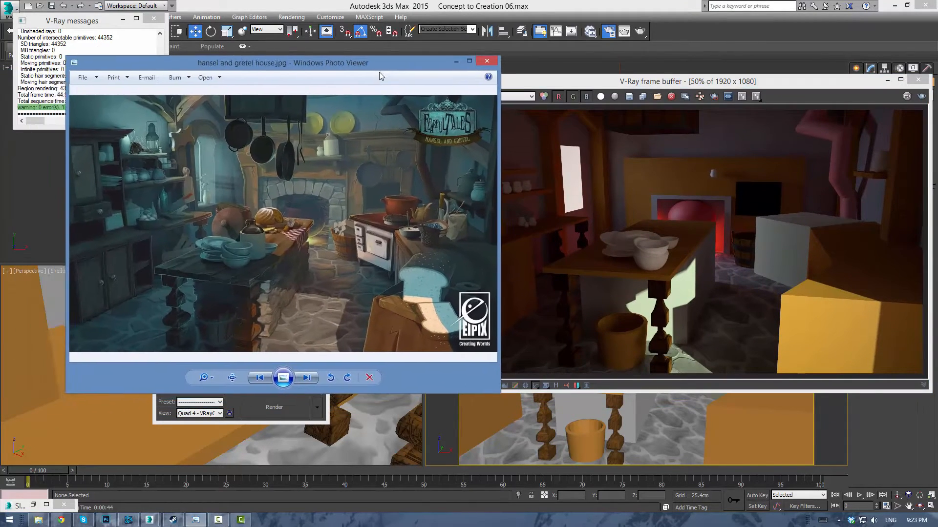
Drag the concept art window beside the V-Ray frame buffer for side-by-side comparison
drag(283, 63, 226, 72)
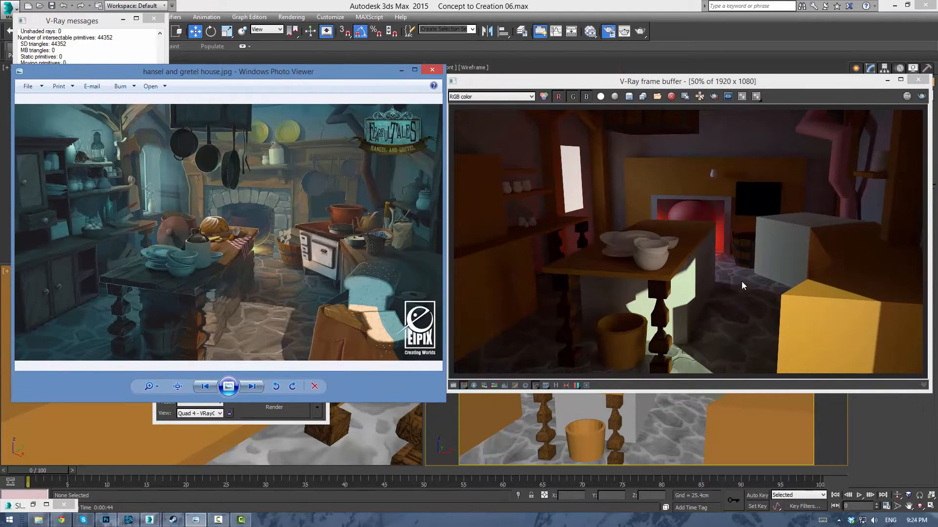
mouse_move(271, 275)
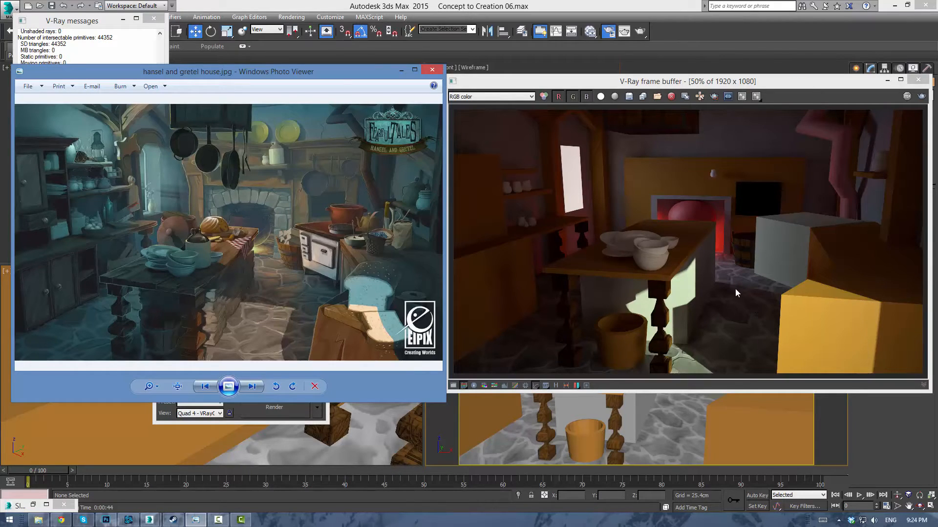
mouse_move(672, 369)
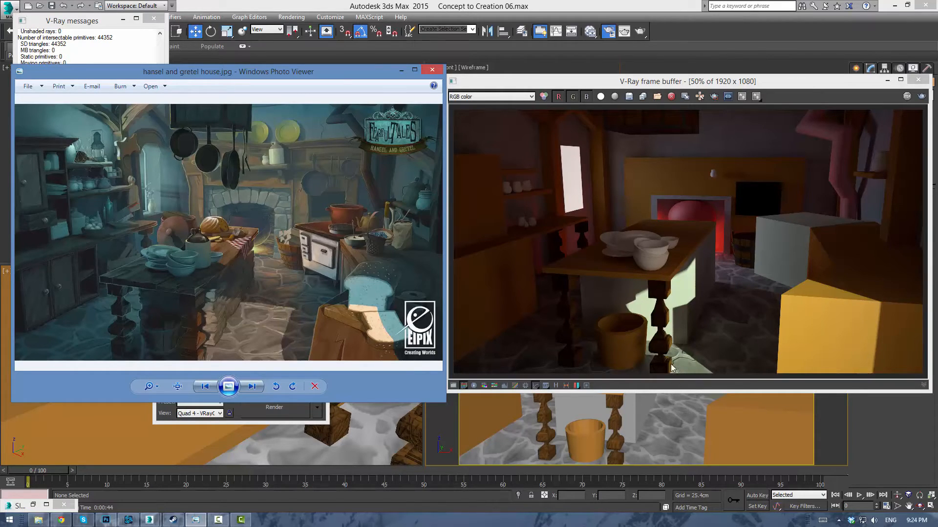
mouse_move(655, 368)
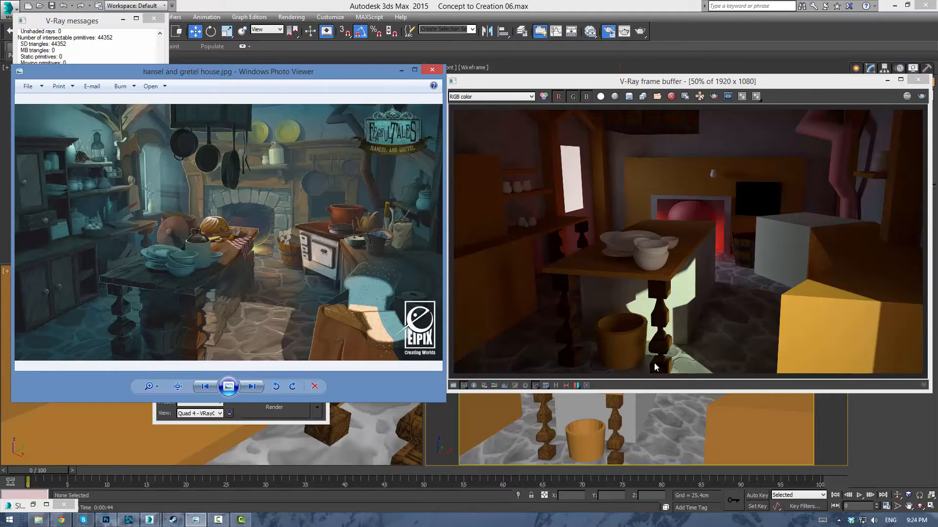
mouse_move(727, 266)
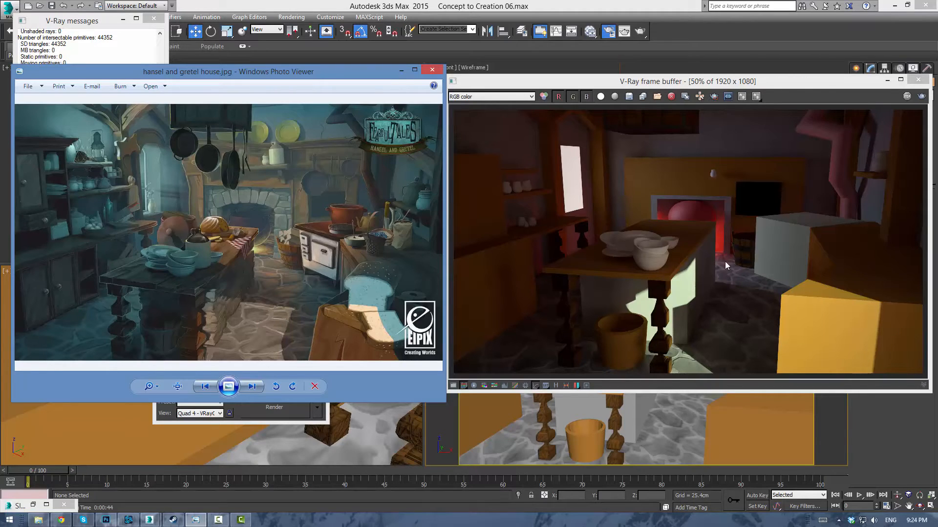
mouse_move(706, 327)
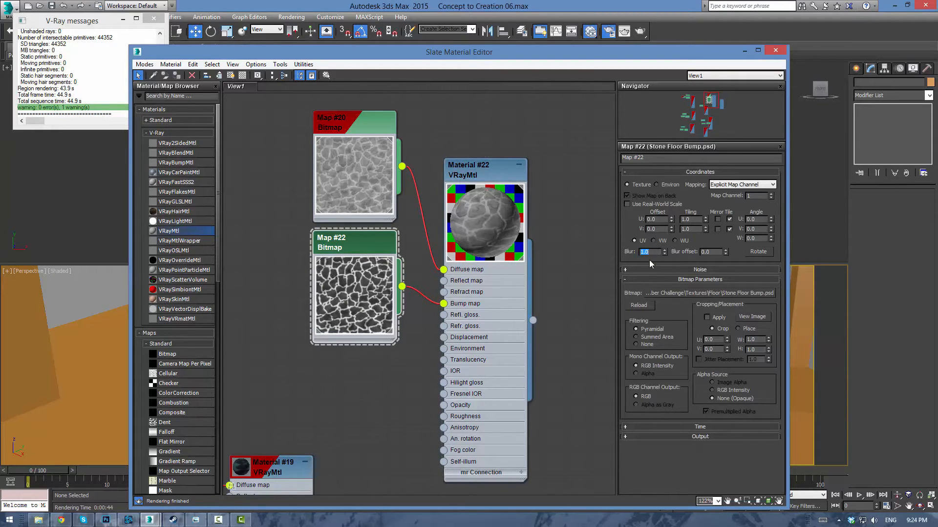
mouse_move(502, 231)
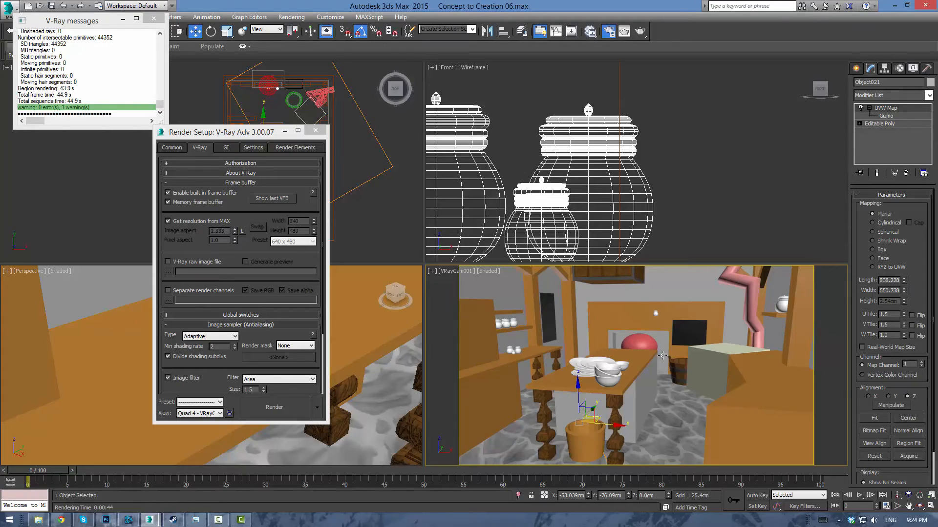
mouse_move(672, 344)
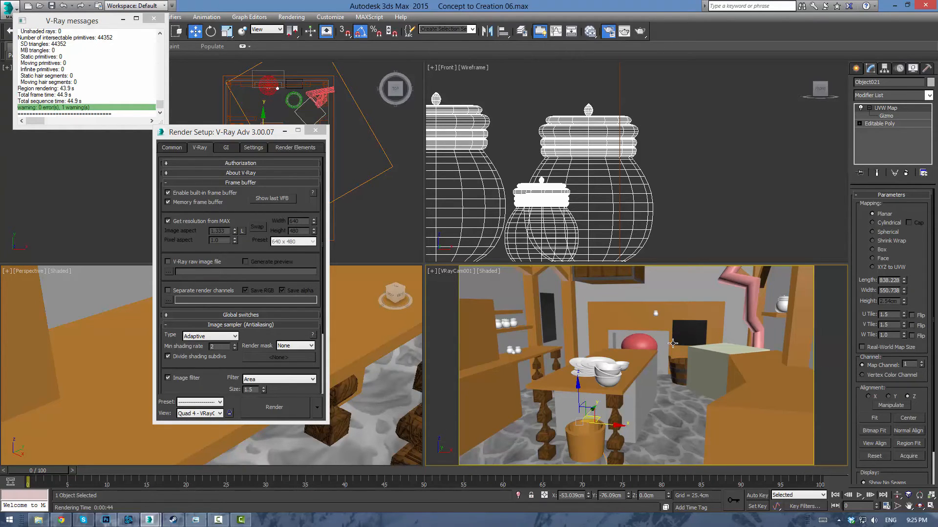
mouse_move(675, 302)
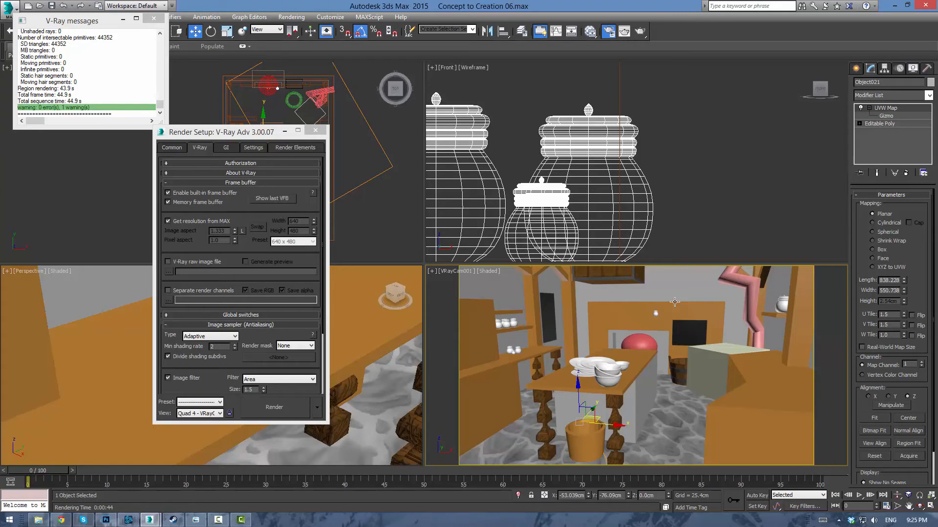
mouse_move(693, 310)
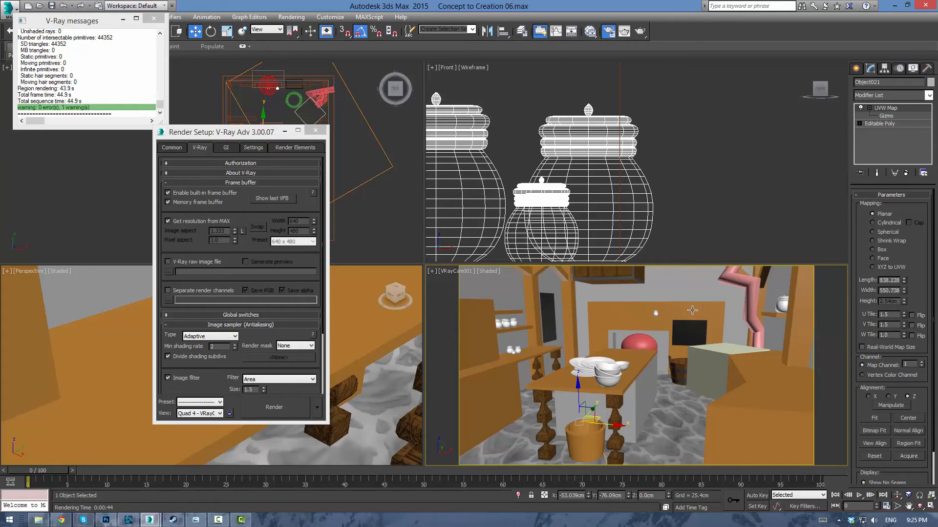
mouse_move(652, 389)
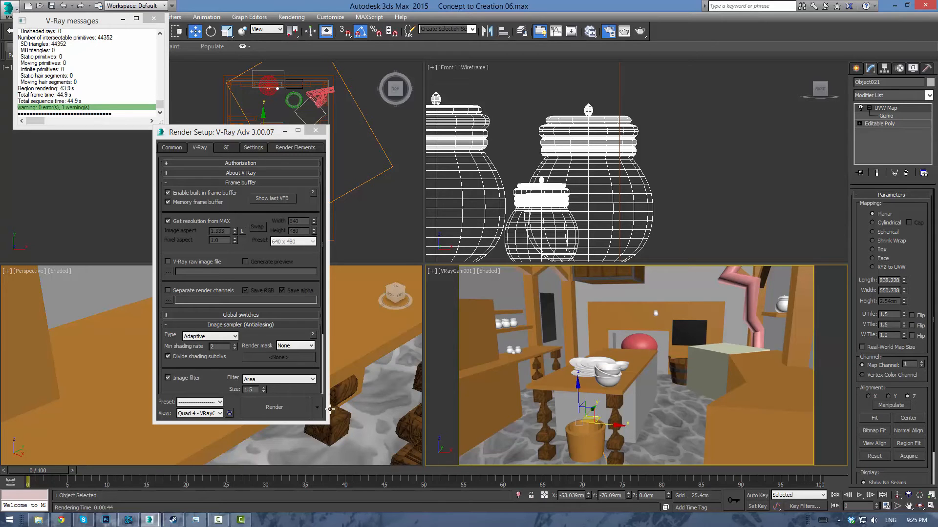
mouse_move(106, 520)
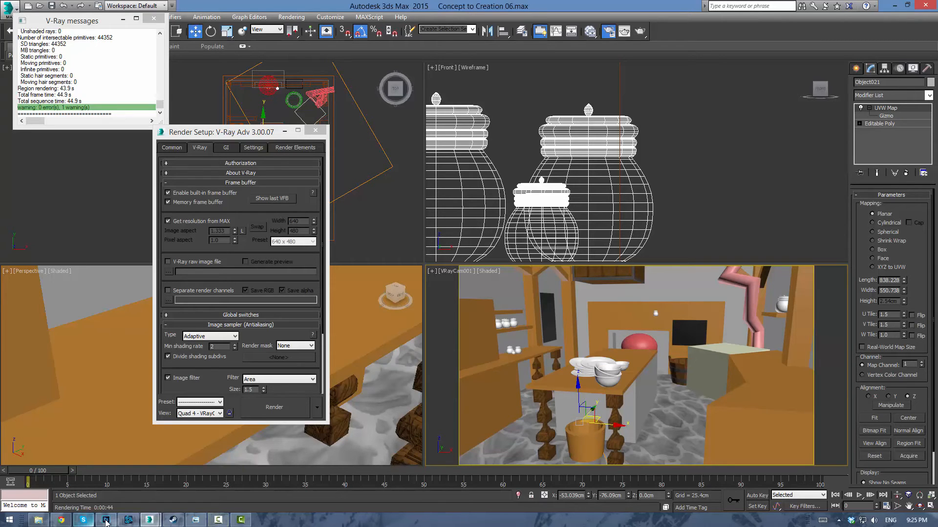
Switch to Stone Floor.psd in Photoshop and review its stone layers in the Layers panel
click(105, 519)
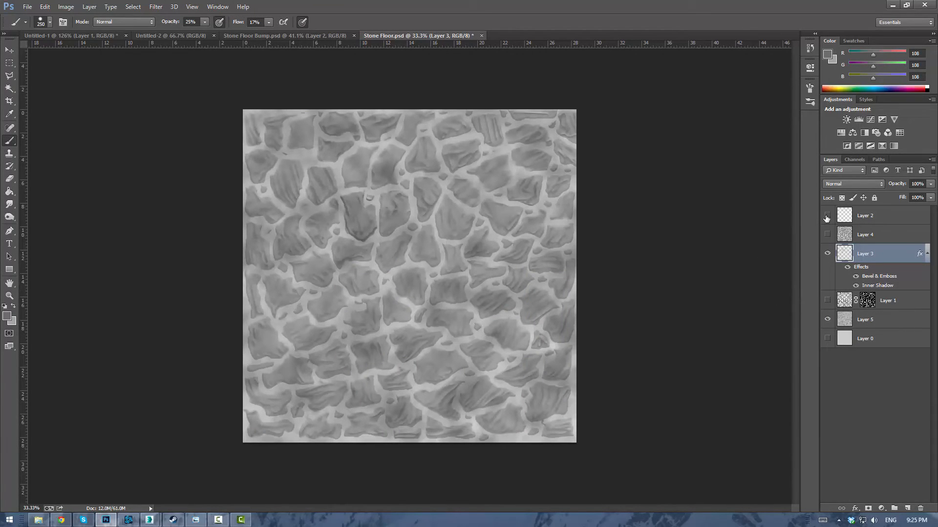
click(827, 214)
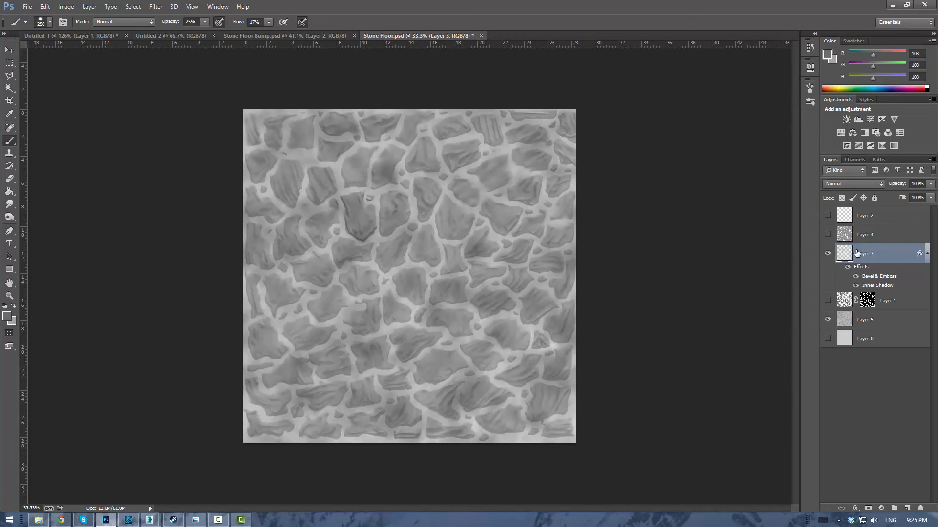
click(828, 301)
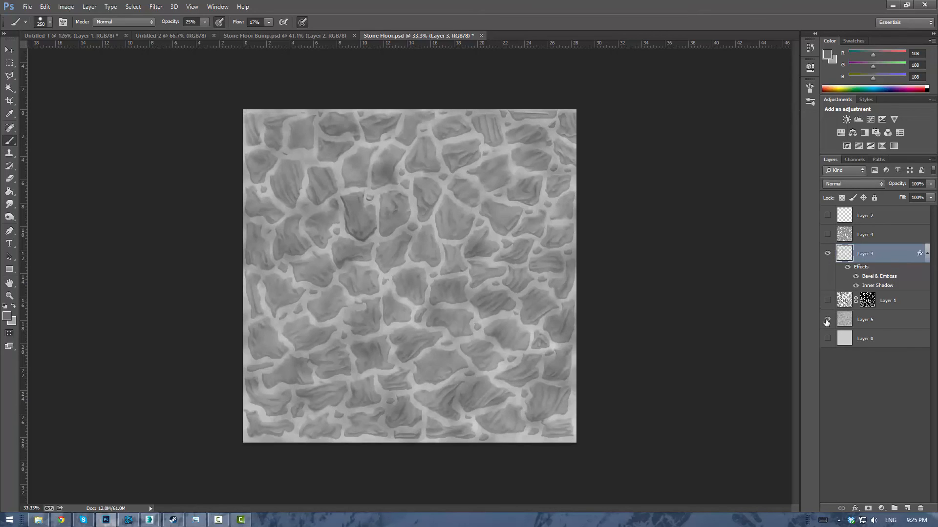
Return to the 3ds Max kitchen scene and deselect the floor in the viewport
click(129, 519)
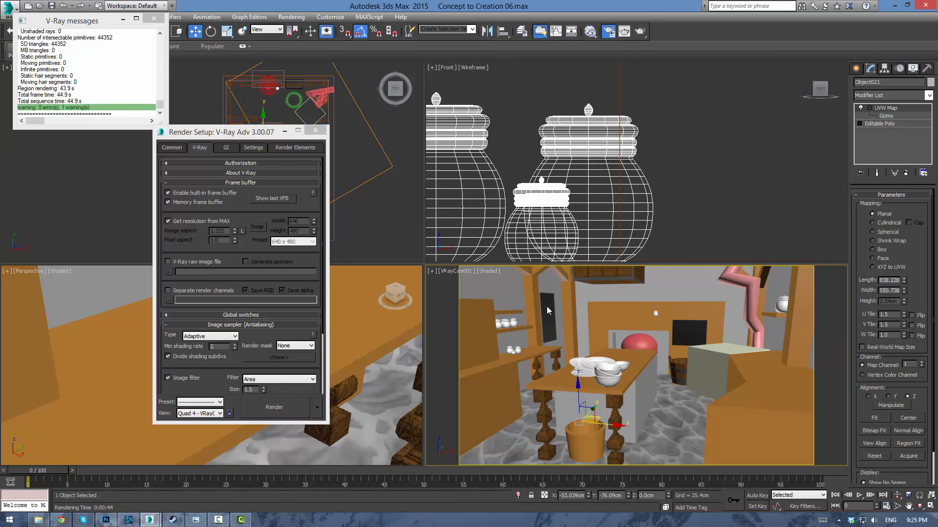
click(533, 313)
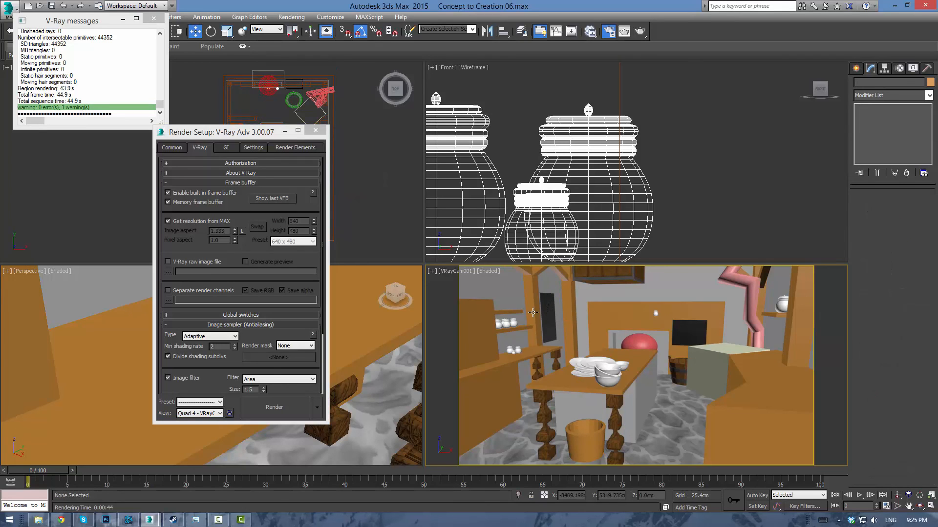
mouse_move(532, 313)
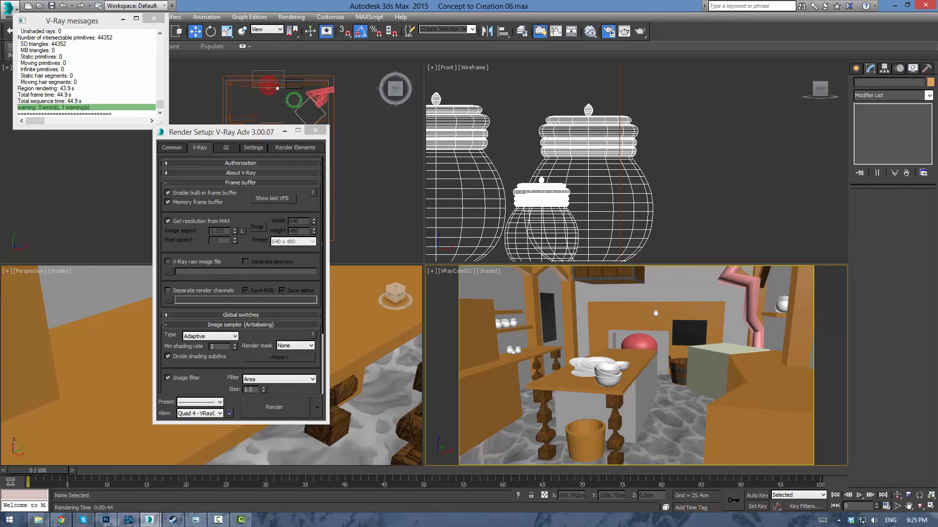